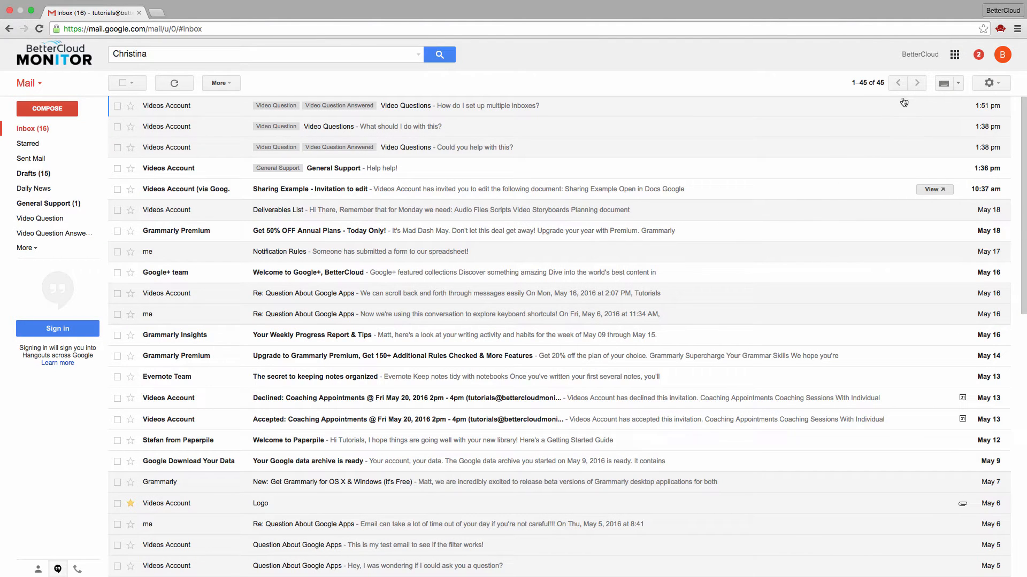
pyautogui.moveTo(532, 91)
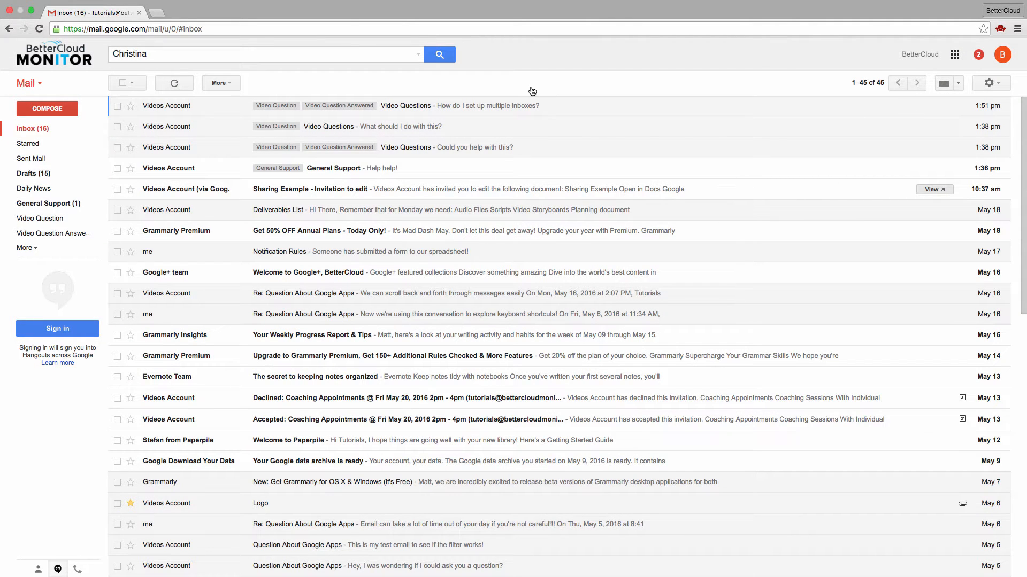
pyautogui.moveTo(517, 92)
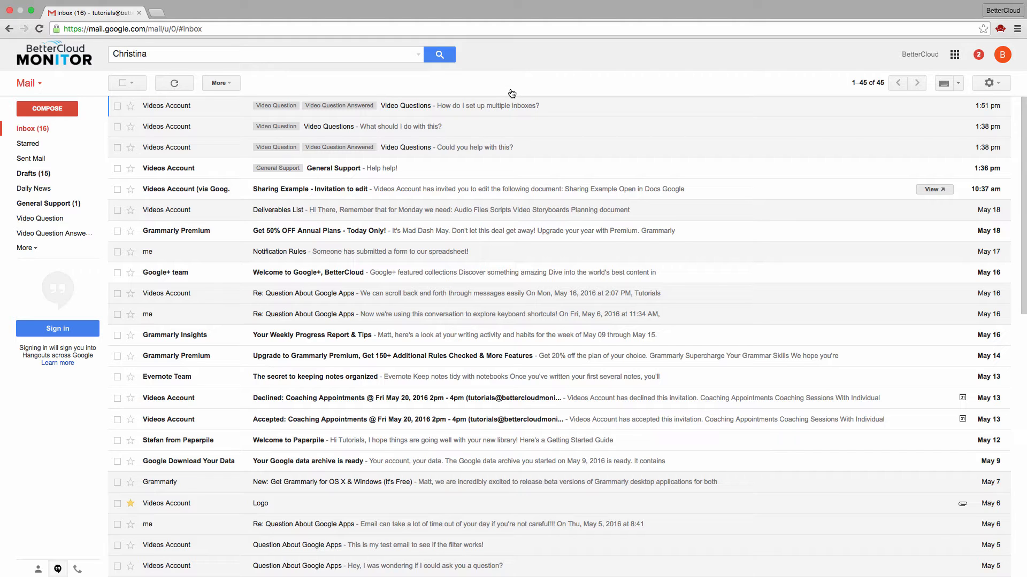
pyautogui.moveTo(465, 103)
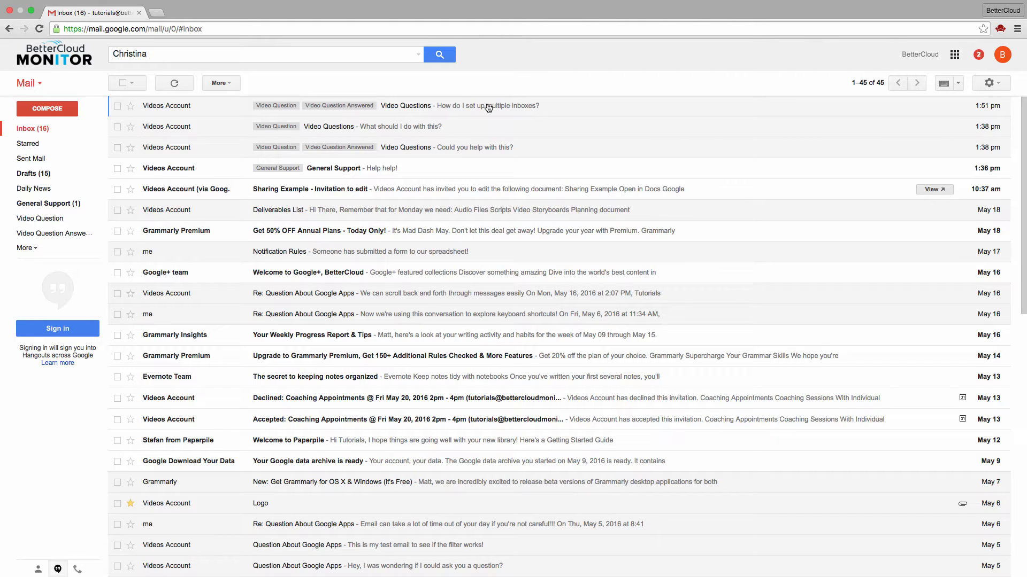
pyautogui.moveTo(484, 106)
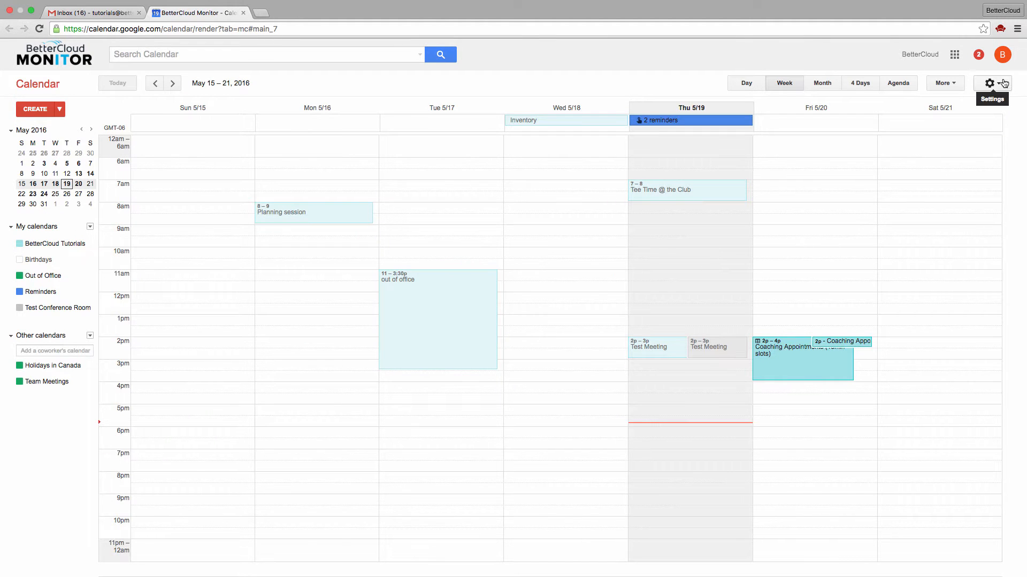
# Reach the Calendars tab of Google Calendar settings listing calendars with notification and sharing options.
pyautogui.click(989, 83)
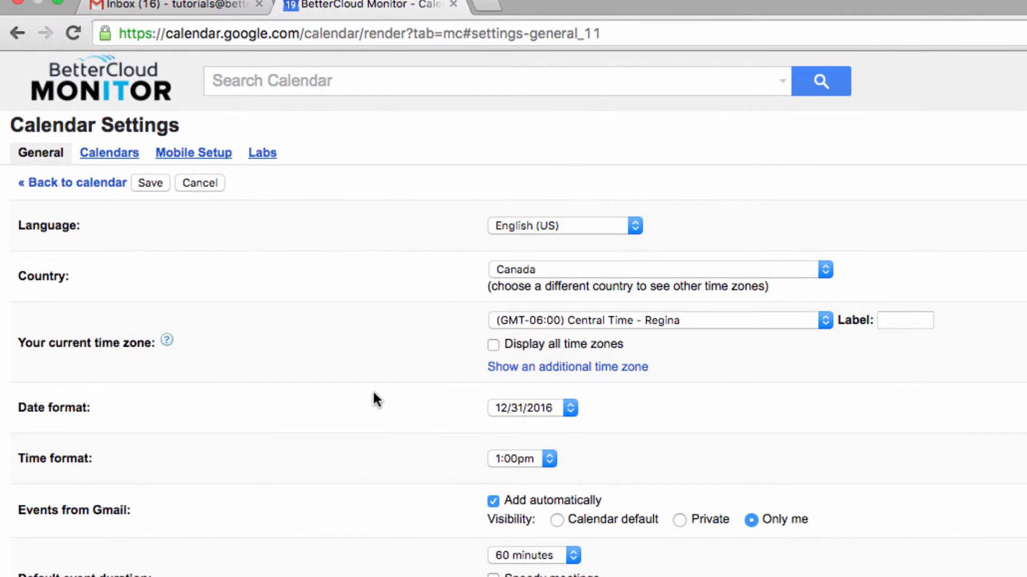
pyautogui.click(109, 153)
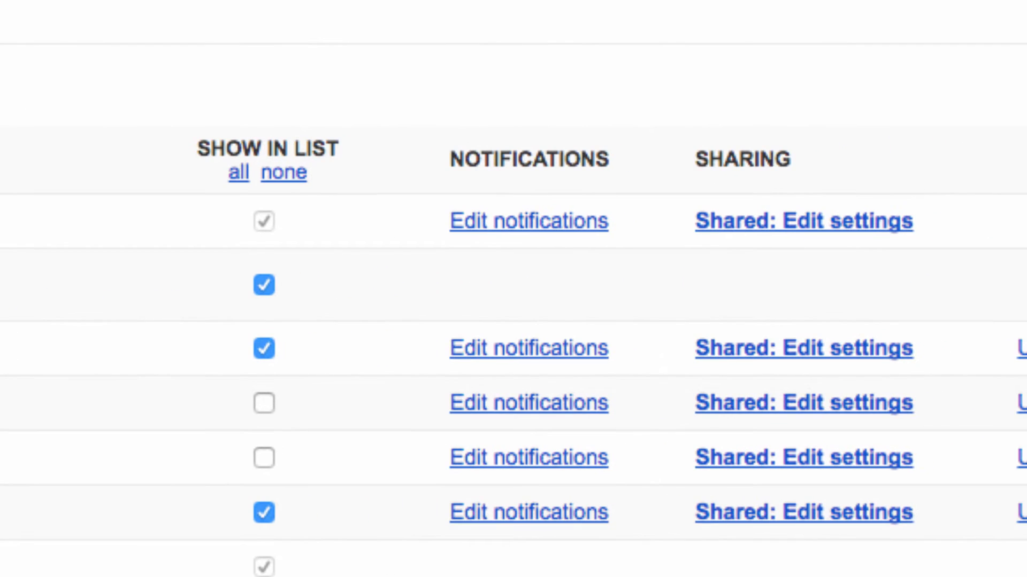
pyautogui.moveTo(402, 244)
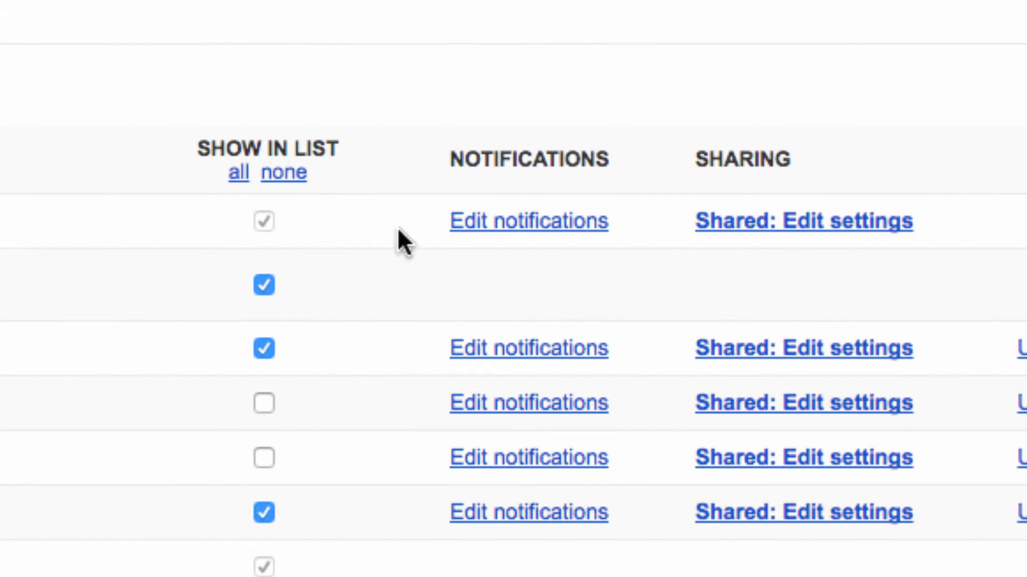
# Show the first calendar's notification settings with its email update choices, Daily agenda still unticked.
pyautogui.click(528, 221)
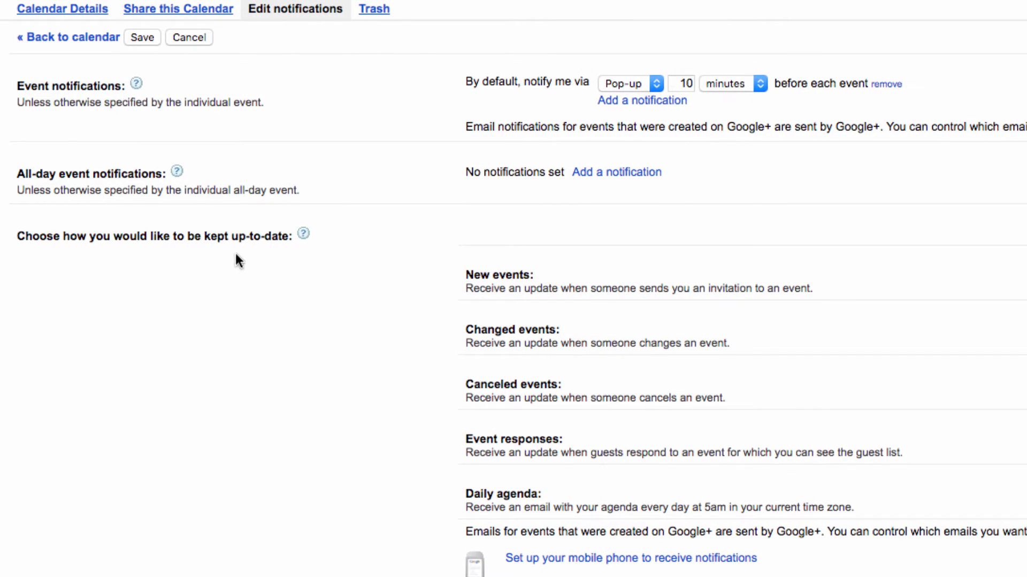
pyautogui.scroll(-3)
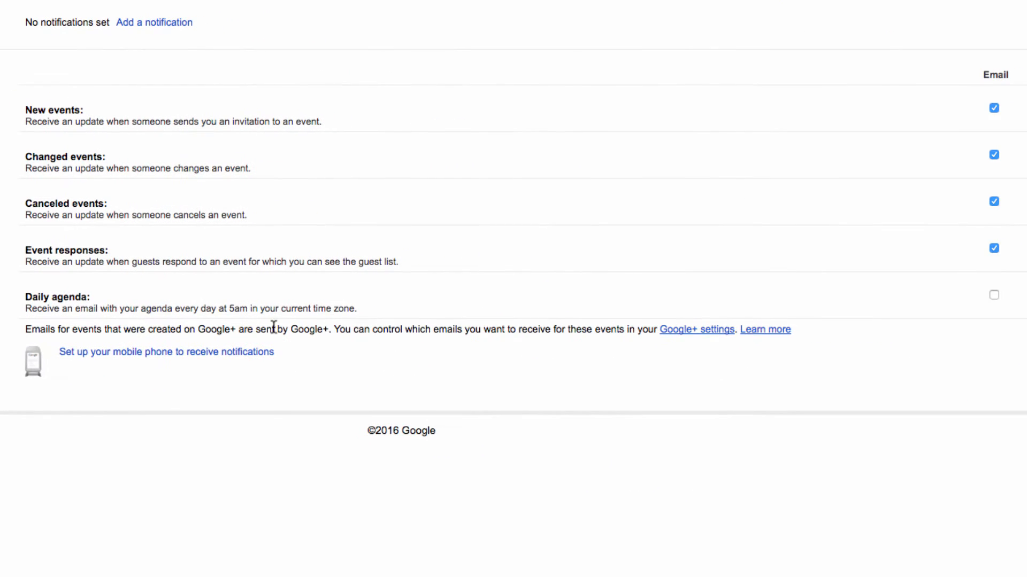
pyautogui.moveTo(470, 308)
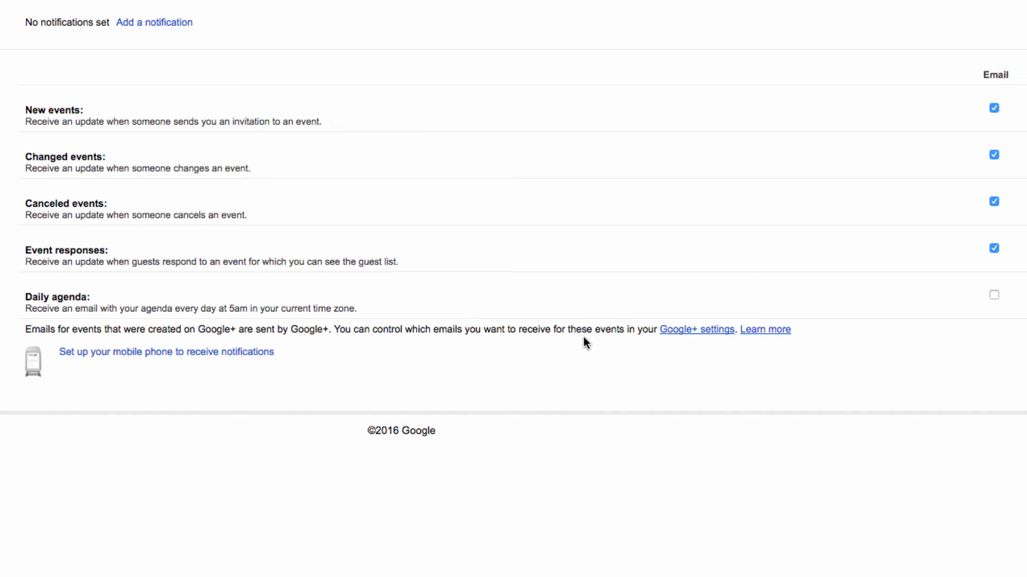
pyautogui.moveTo(603, 343)
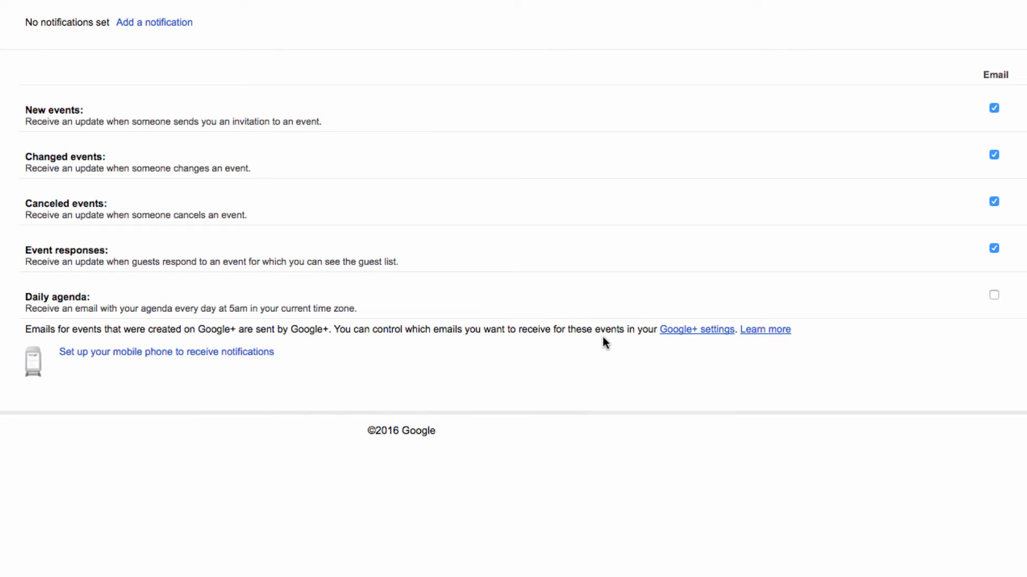
pyautogui.moveTo(627, 331)
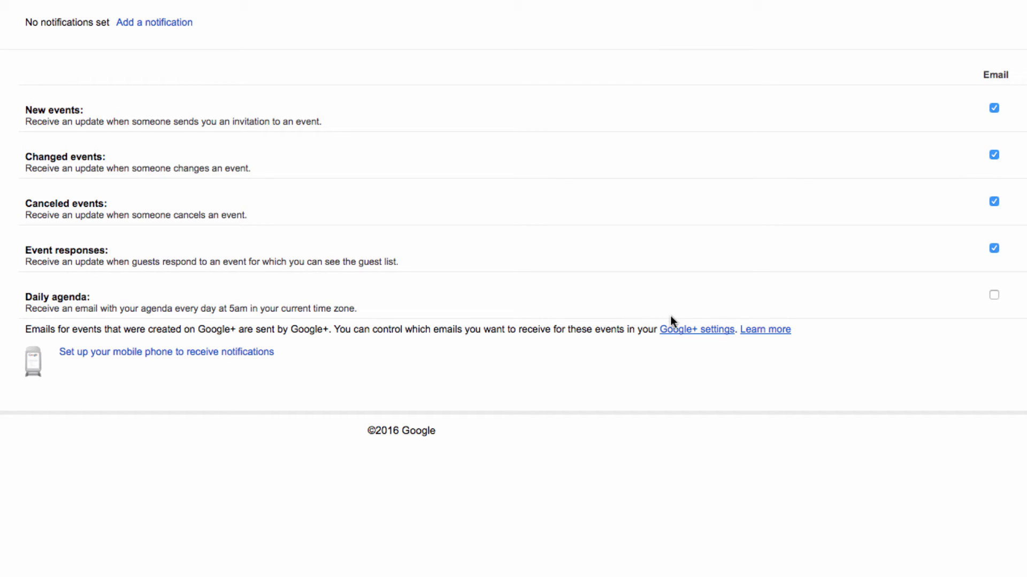
pyautogui.moveTo(830, 319)
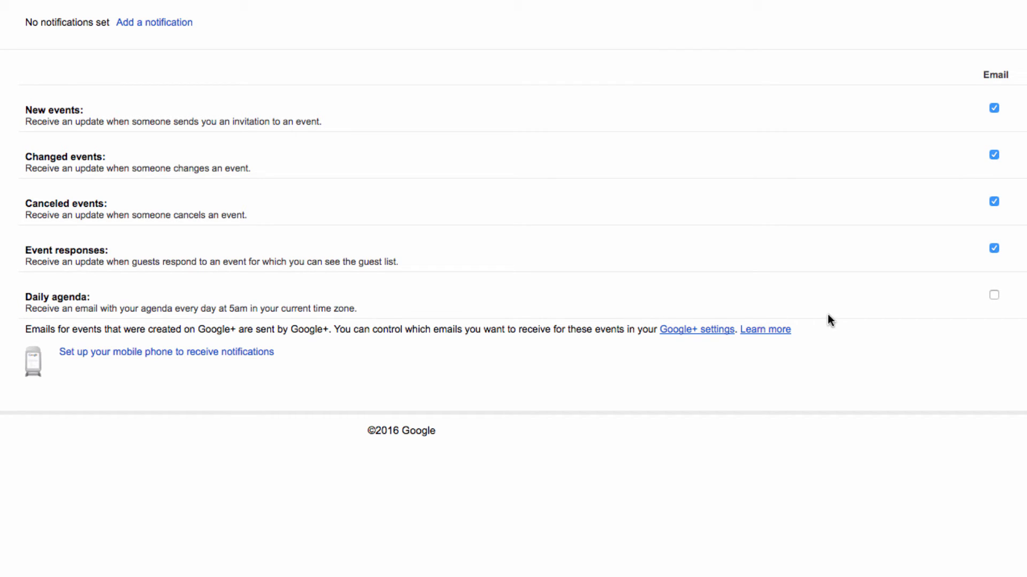
# Tick the Daily agenda Email checkbox and save the notification settings.
pyautogui.click(993, 295)
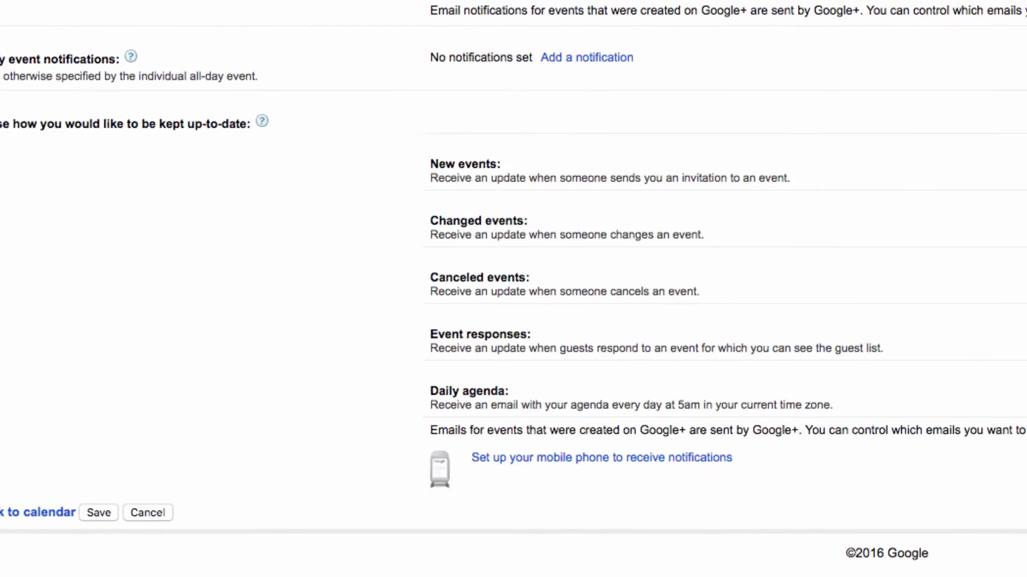
pyautogui.click(157, 532)
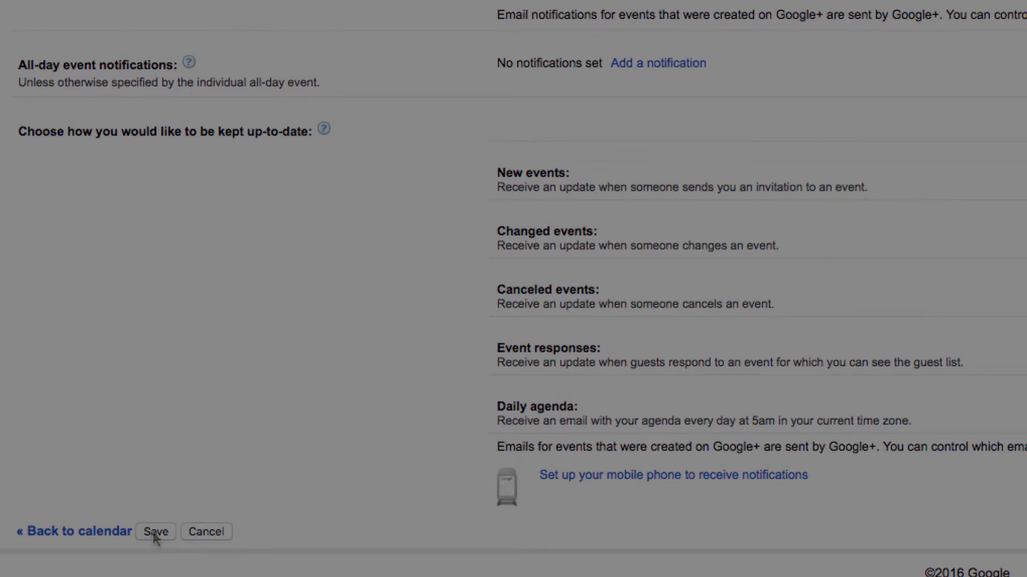